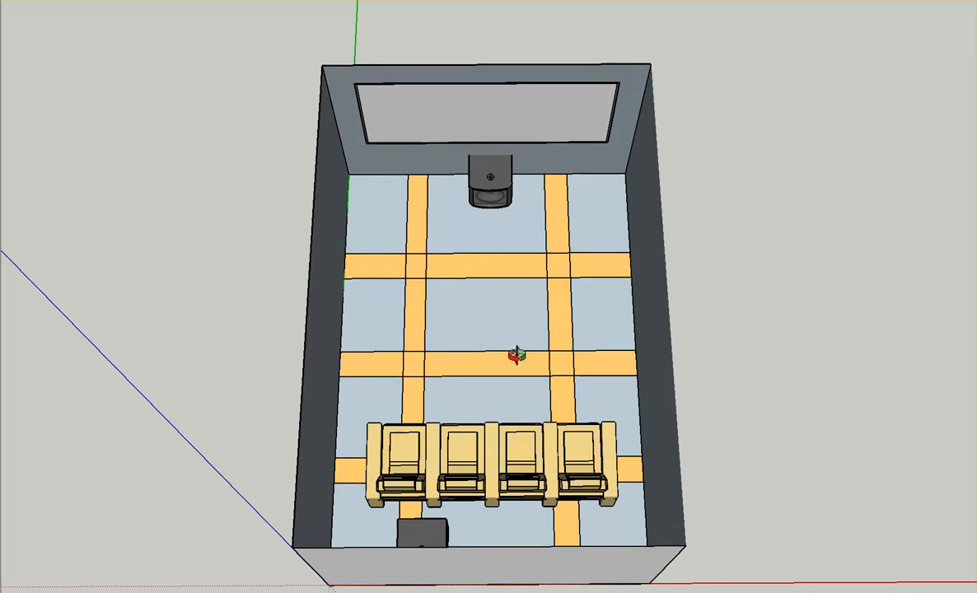
pyautogui.moveTo(918, 425)
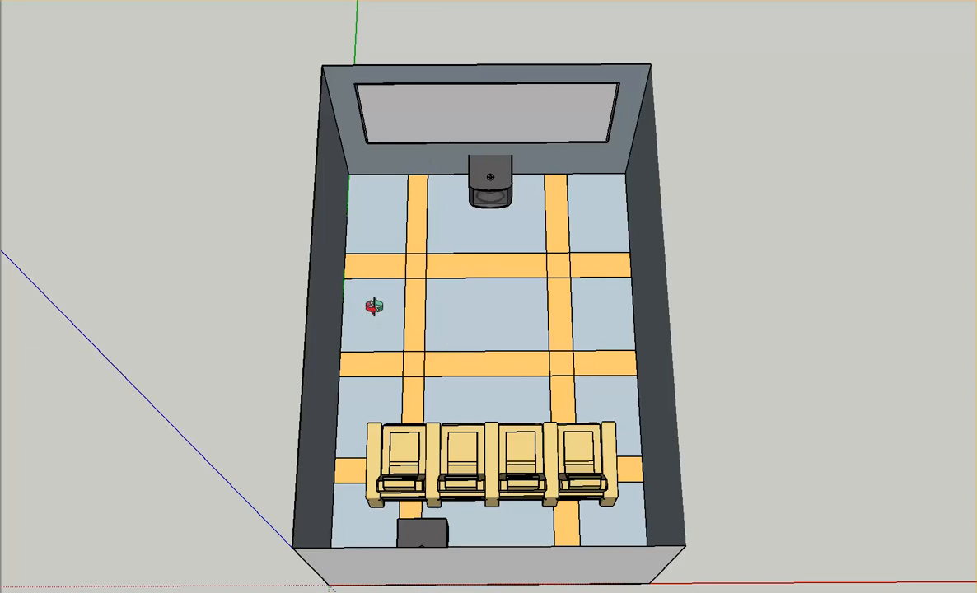
pyautogui.moveTo(452, 414)
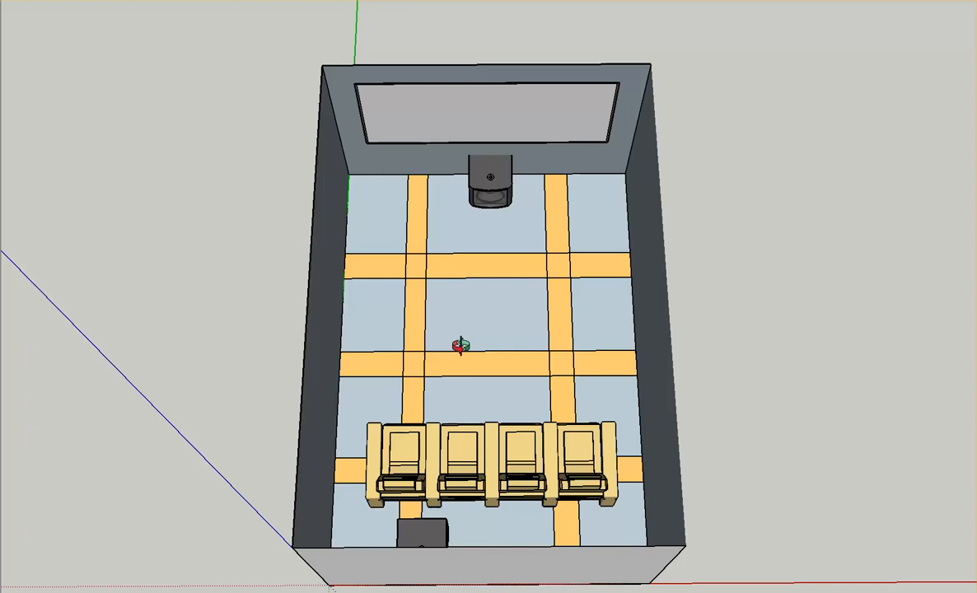
pyautogui.moveTo(701, 429)
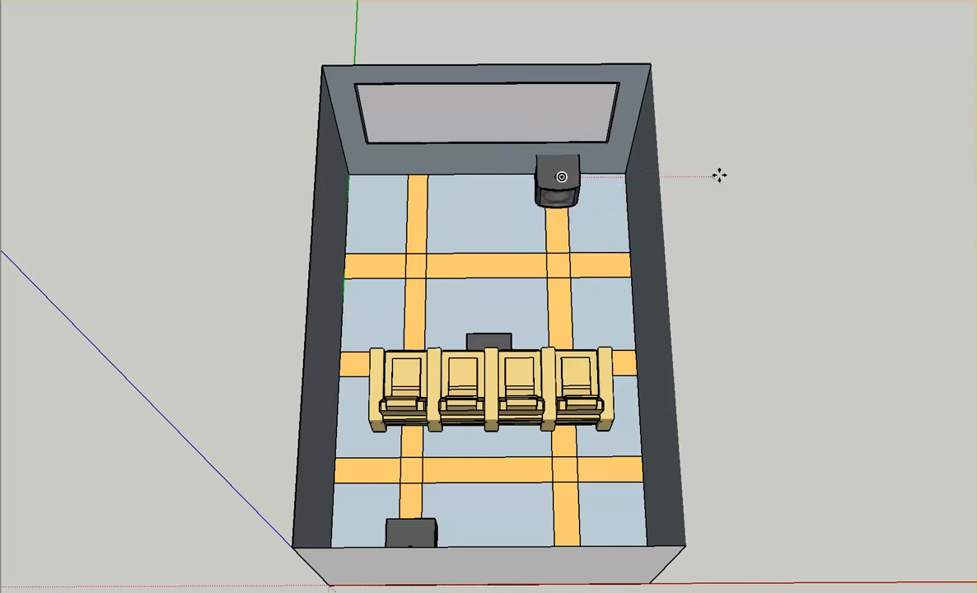
pyautogui.moveTo(567, 181)
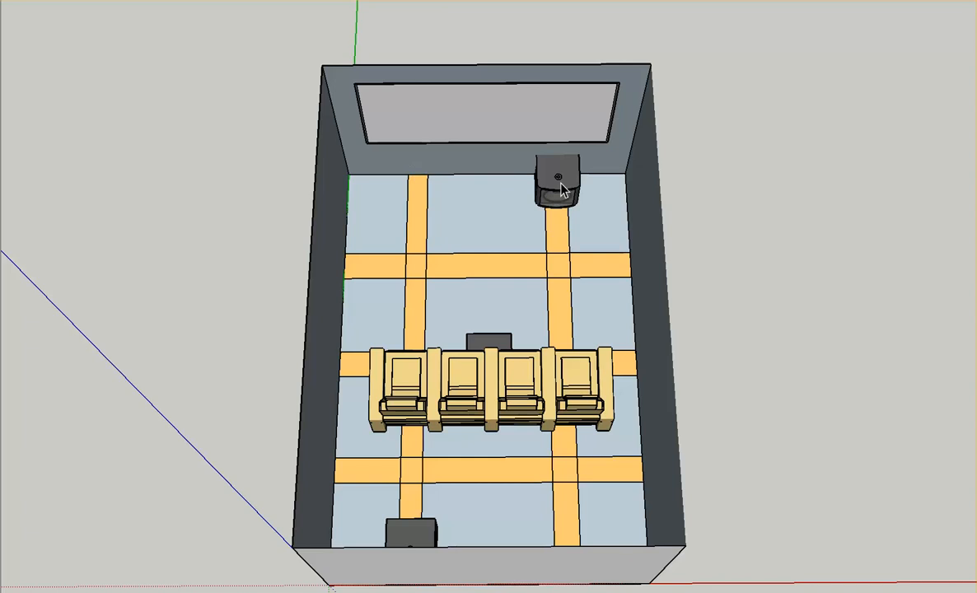
pyautogui.moveTo(417, 185)
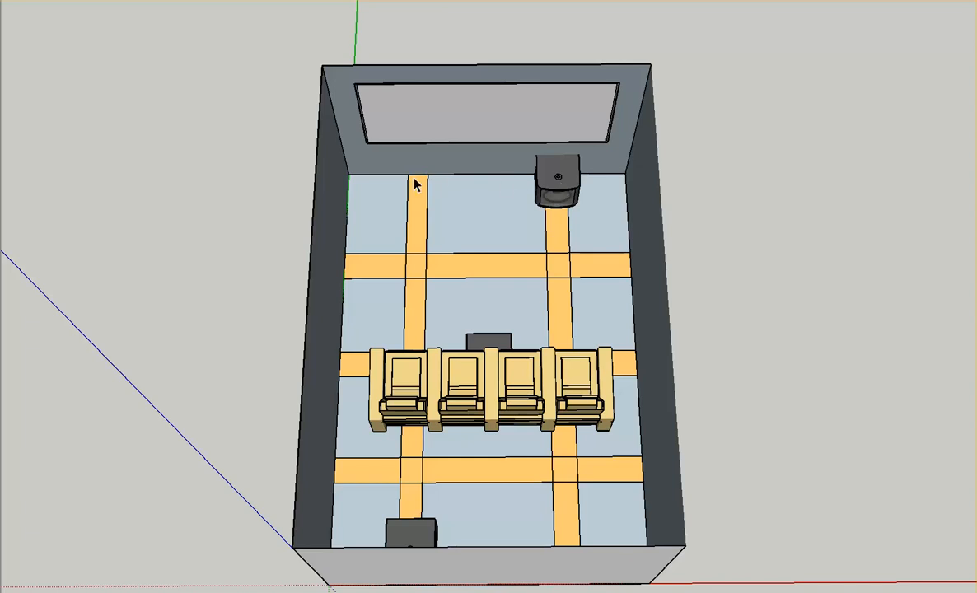
pyautogui.moveTo(430, 504)
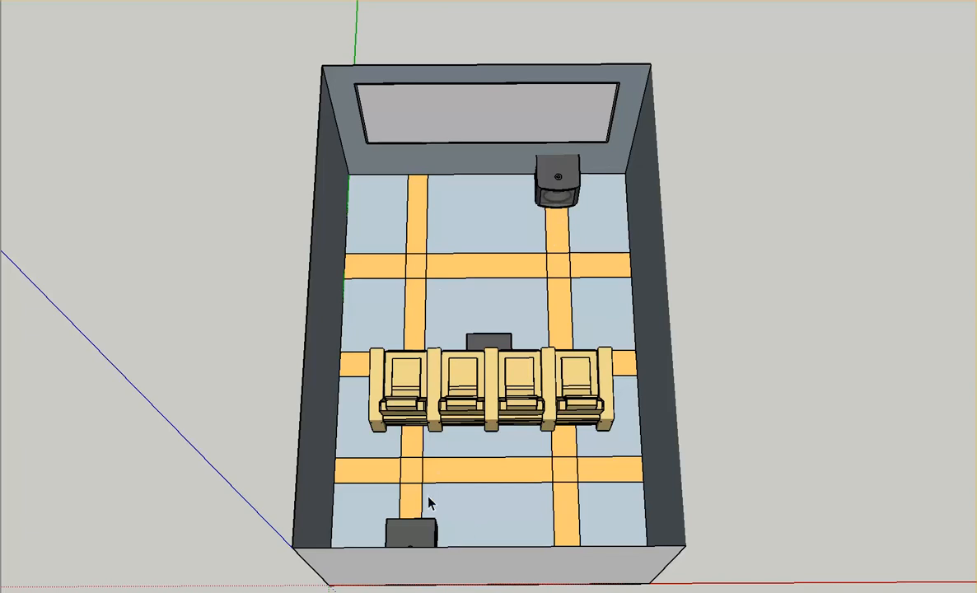
pyautogui.moveTo(562, 201)
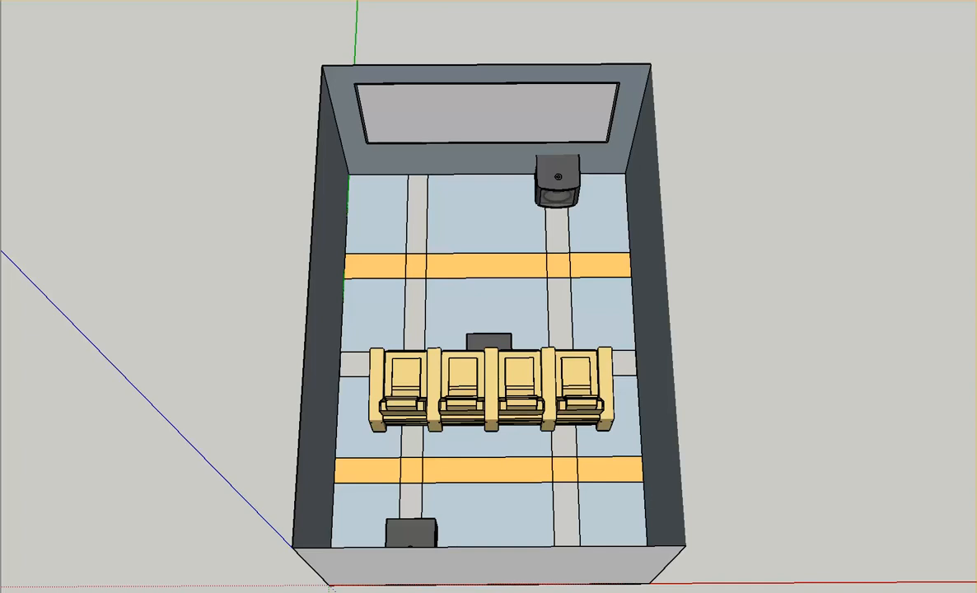
pyautogui.moveTo(584, 369)
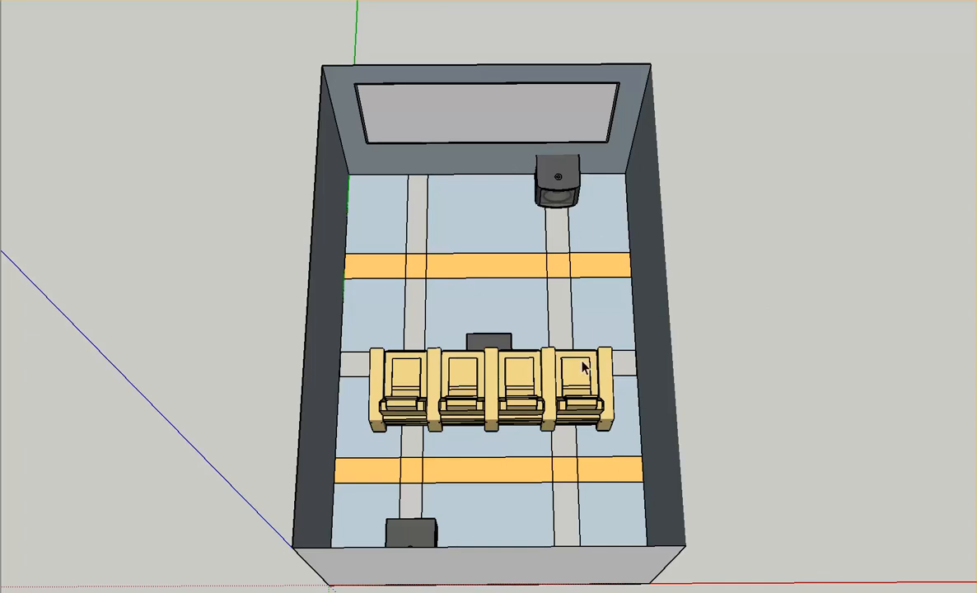
pyautogui.moveTo(413, 529)
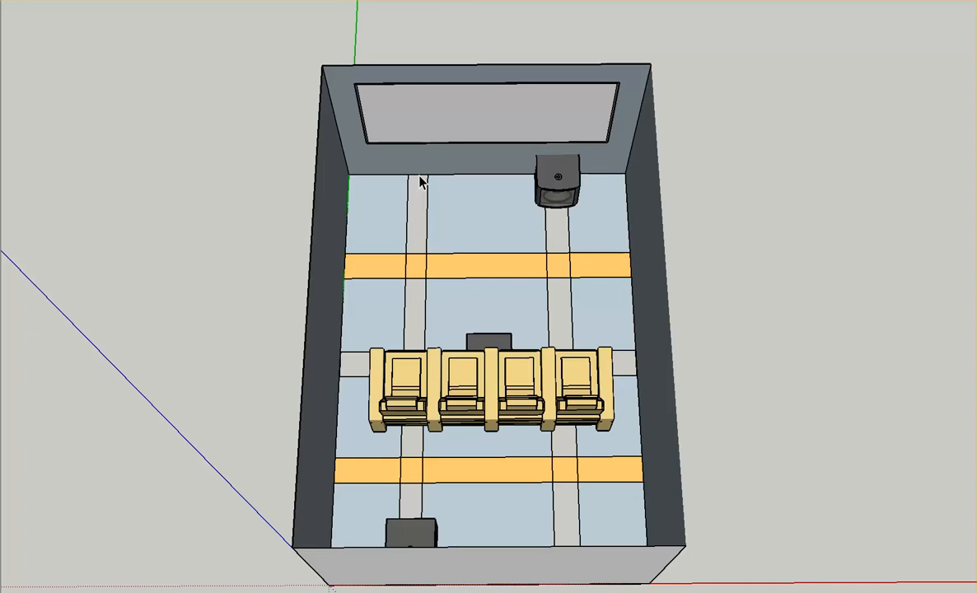
pyautogui.moveTo(498, 338)
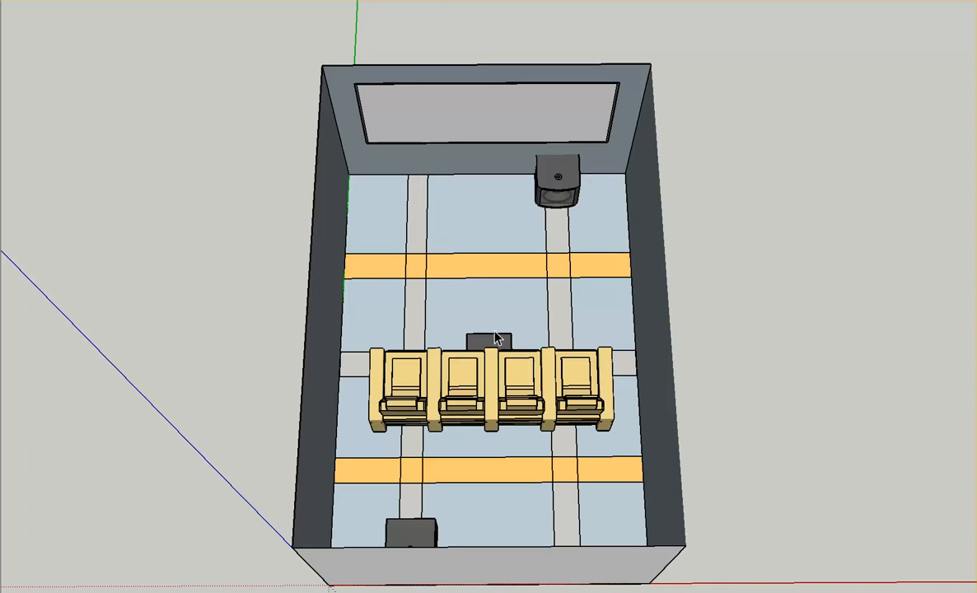
pyautogui.moveTo(498, 344)
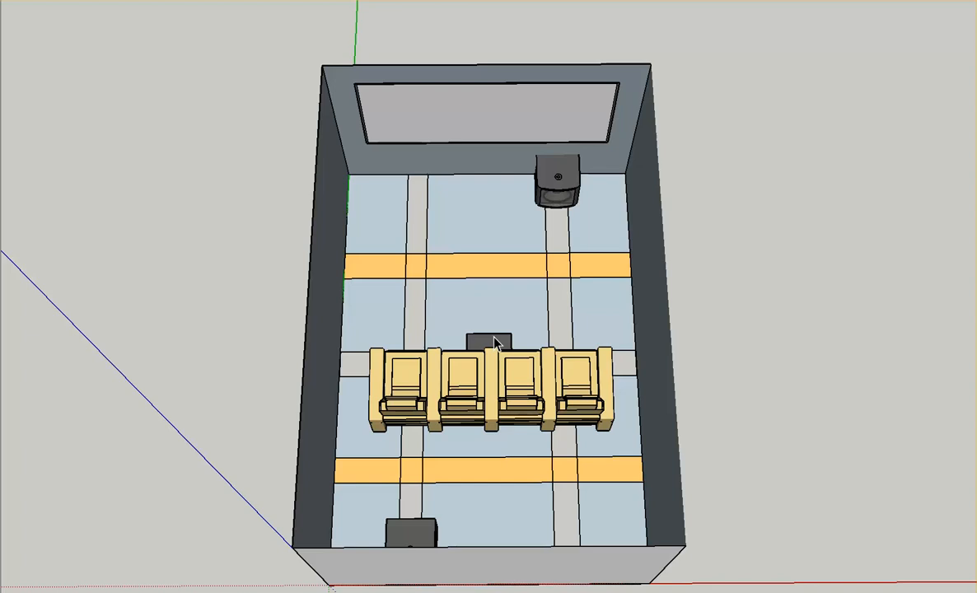
pyautogui.moveTo(442, 354)
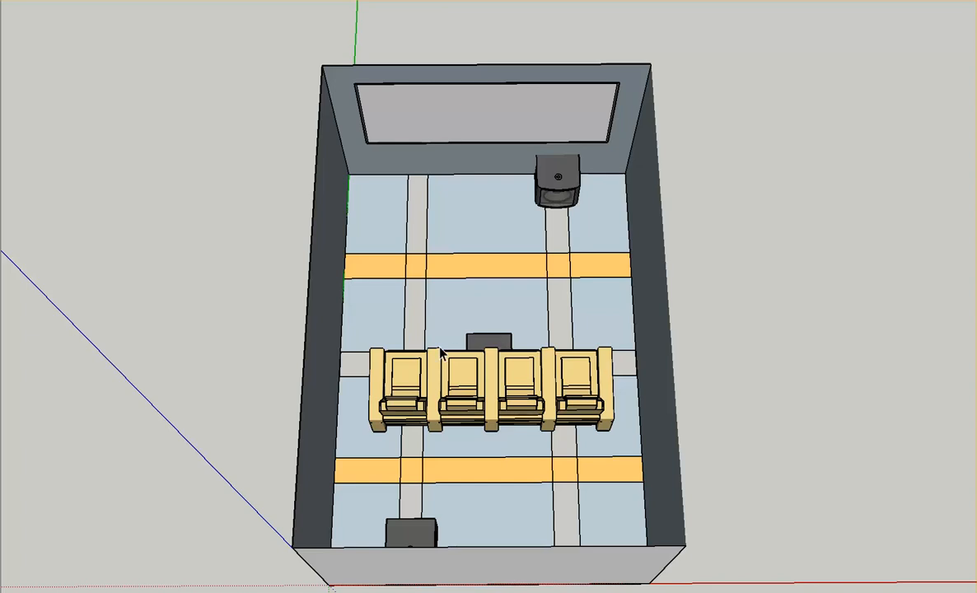
pyautogui.moveTo(617, 350)
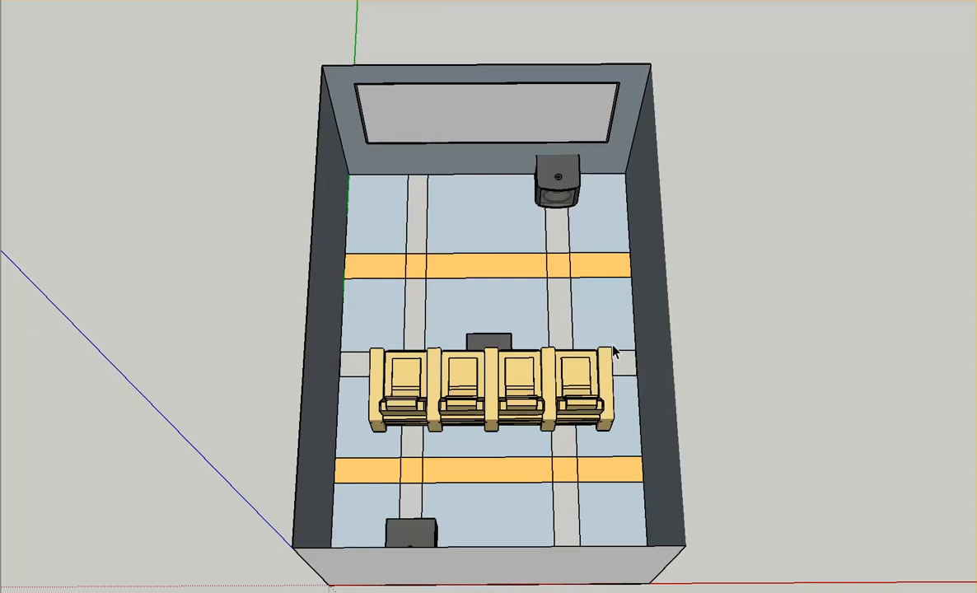
pyautogui.moveTo(412, 442)
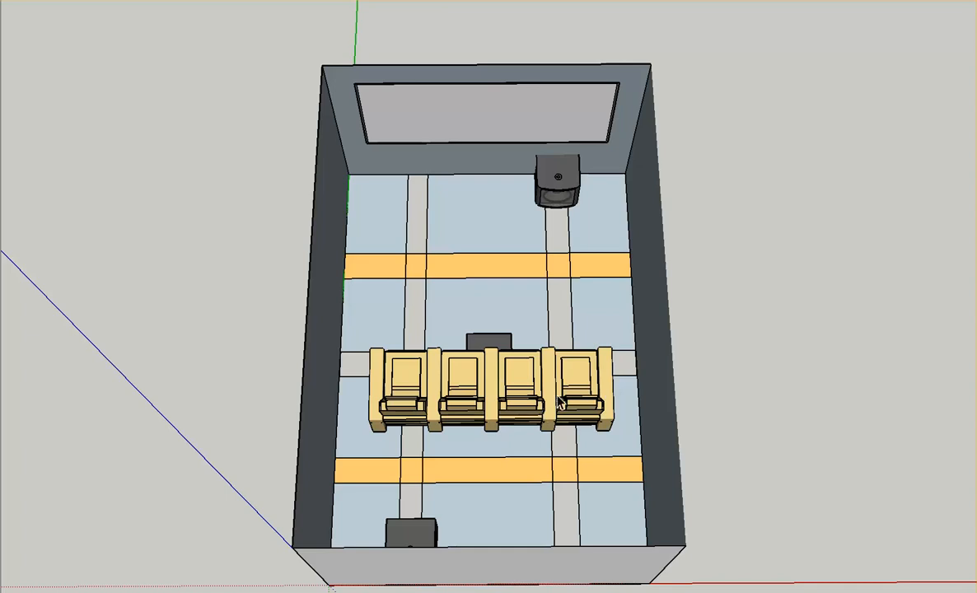
pyautogui.moveTo(491, 346)
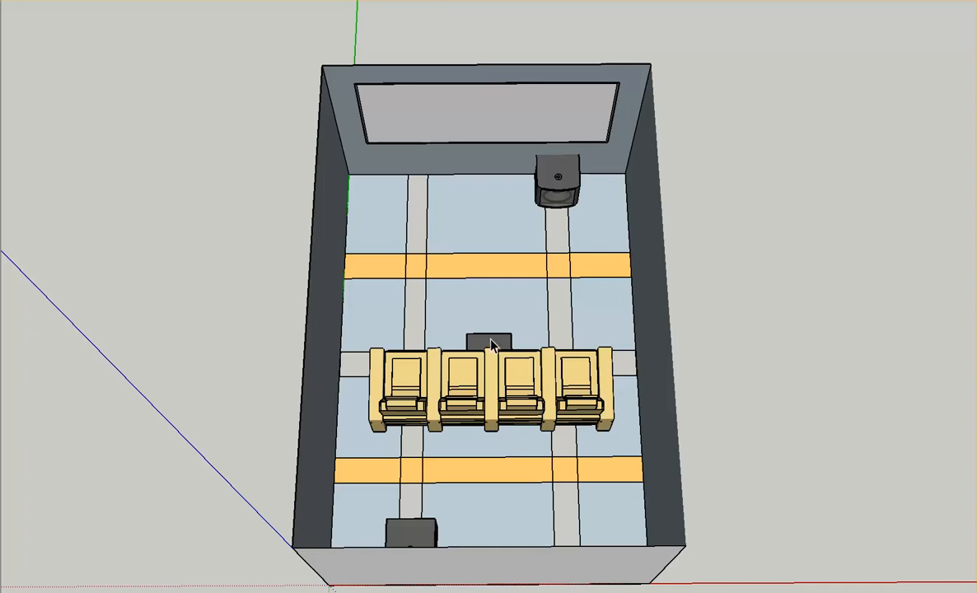
pyautogui.moveTo(541, 359)
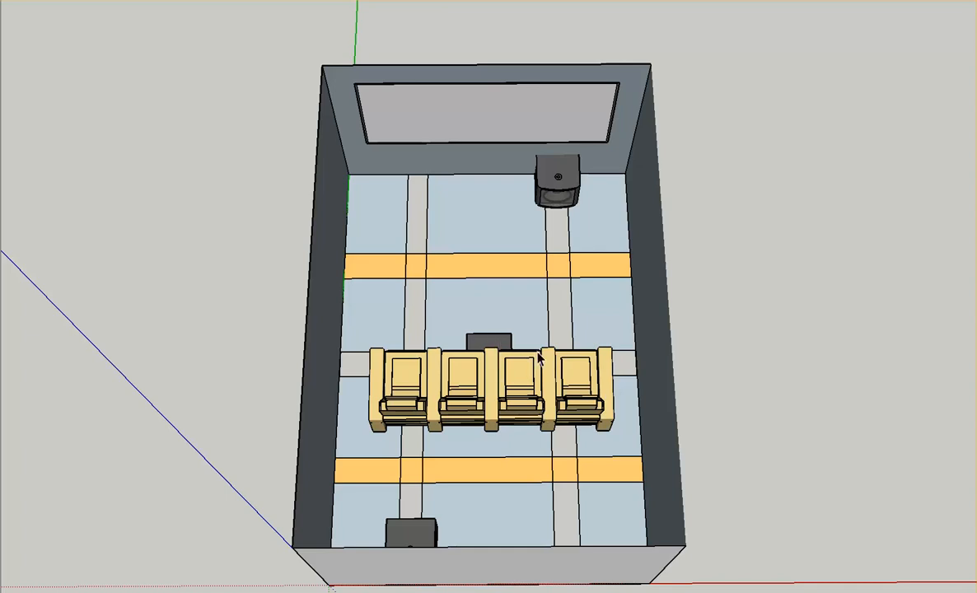
pyautogui.moveTo(399, 165)
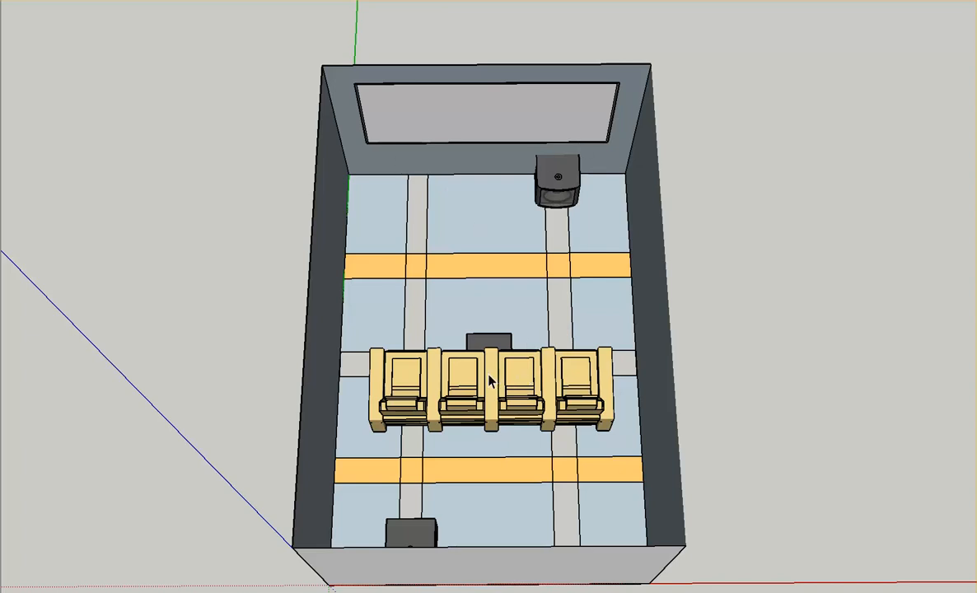
pyautogui.moveTo(528, 517)
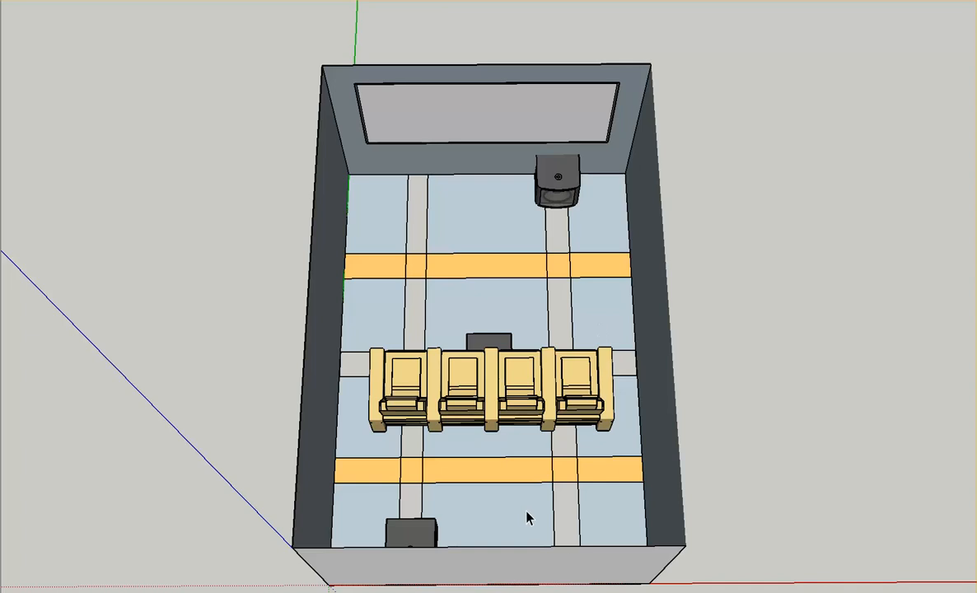
pyautogui.moveTo(517, 221)
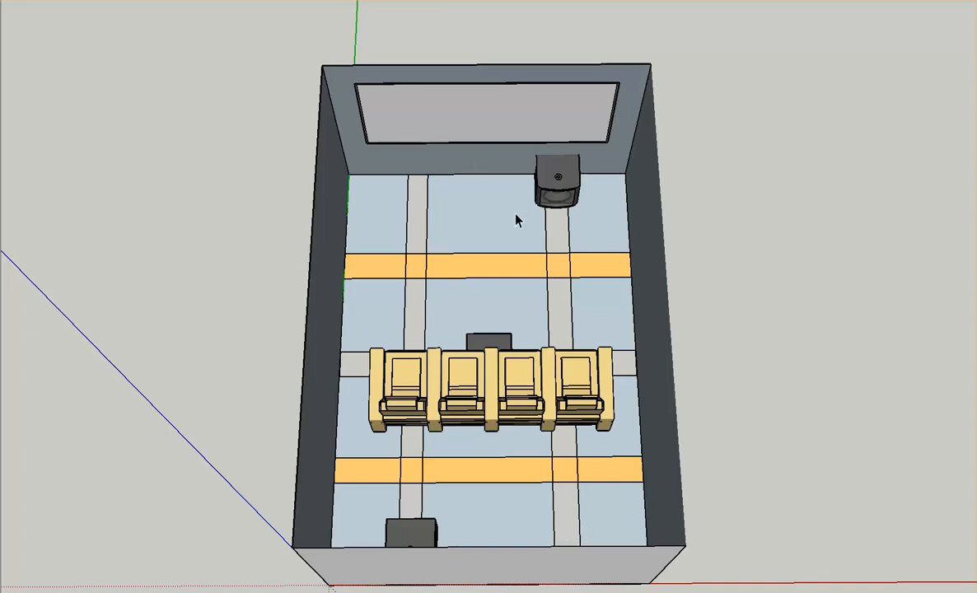
pyautogui.moveTo(543, 231)
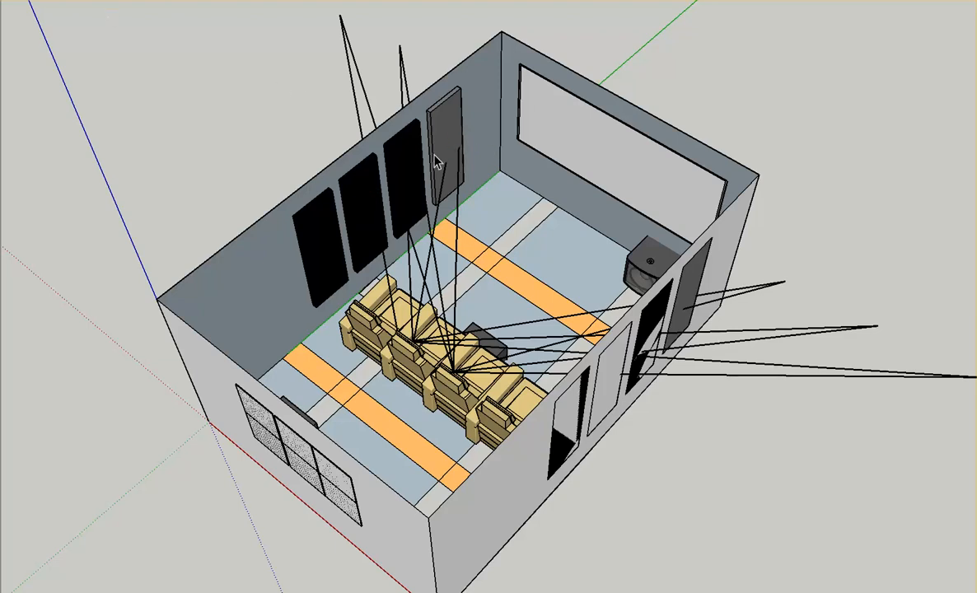
pyautogui.moveTo(447, 130)
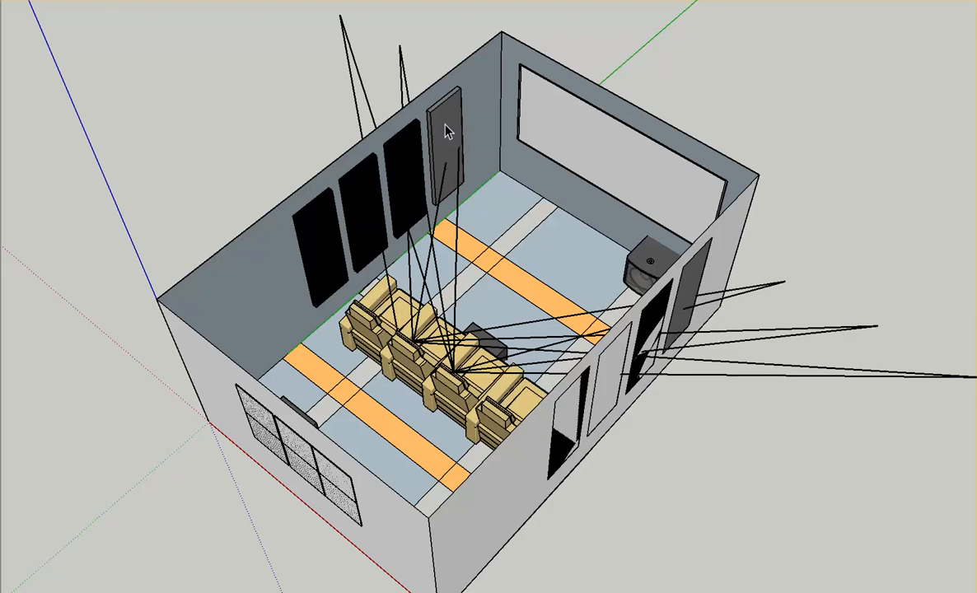
pyautogui.moveTo(451, 148)
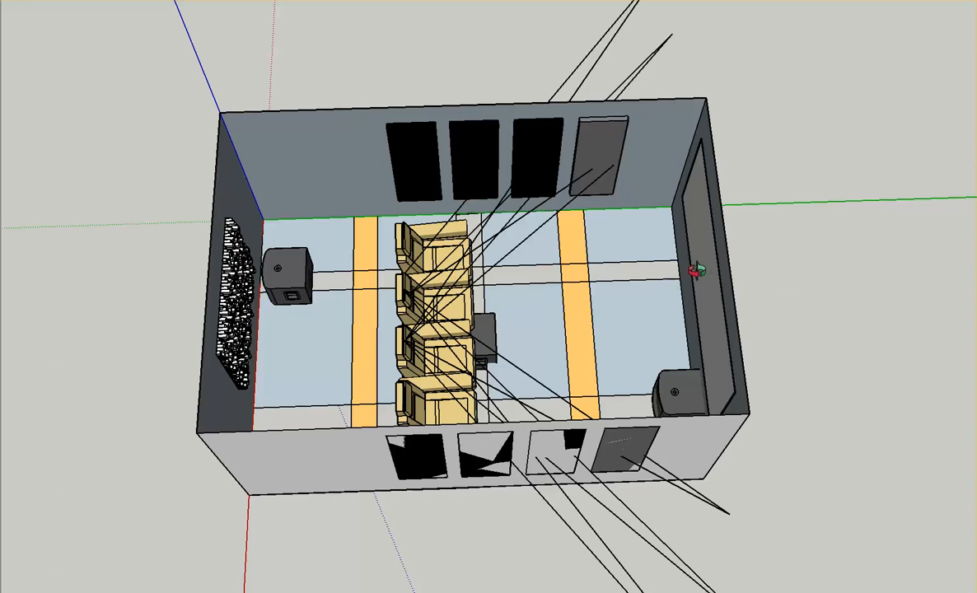
pyautogui.moveTo(356, 122)
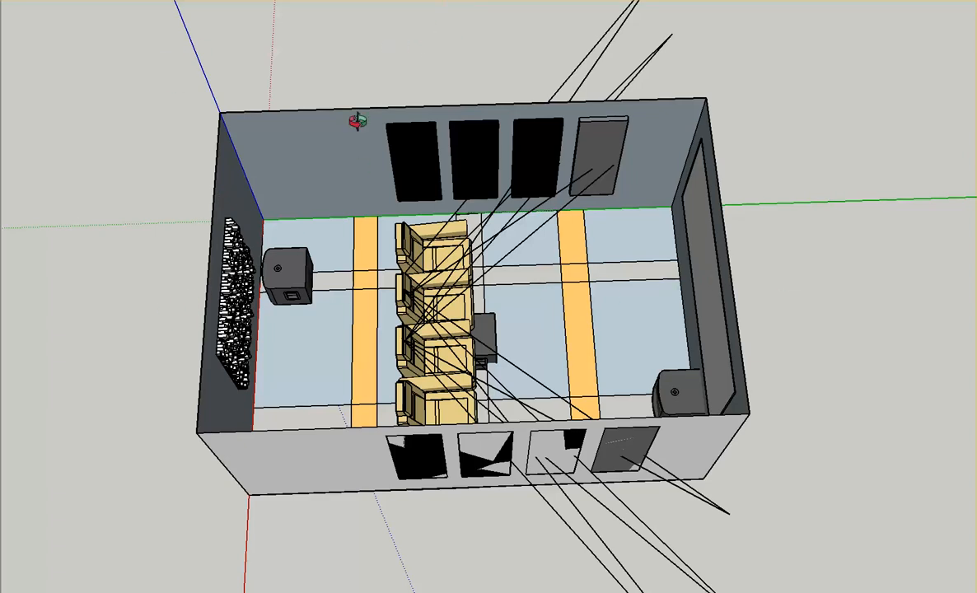
pyautogui.moveTo(293, 39)
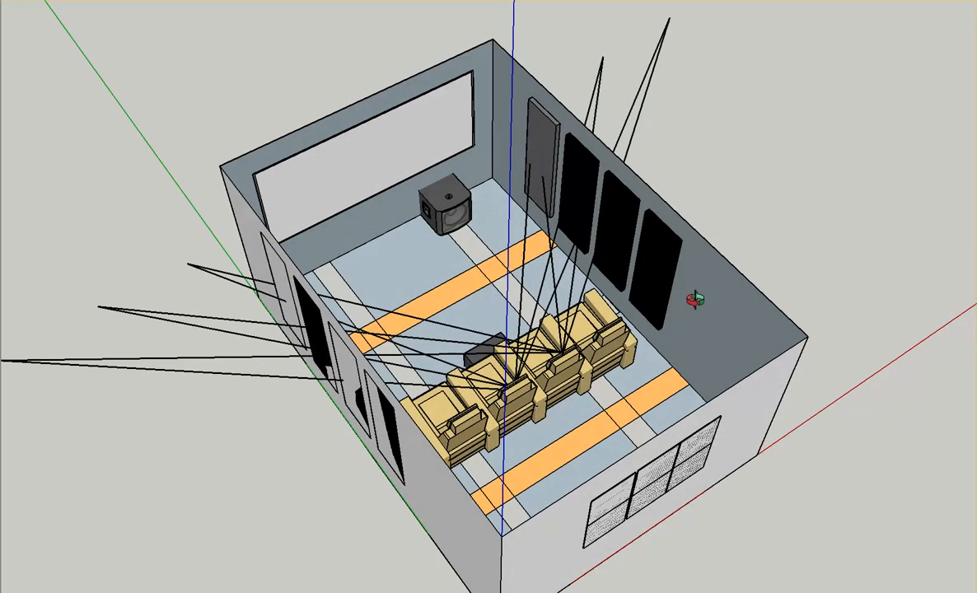
pyautogui.moveTo(759, 207)
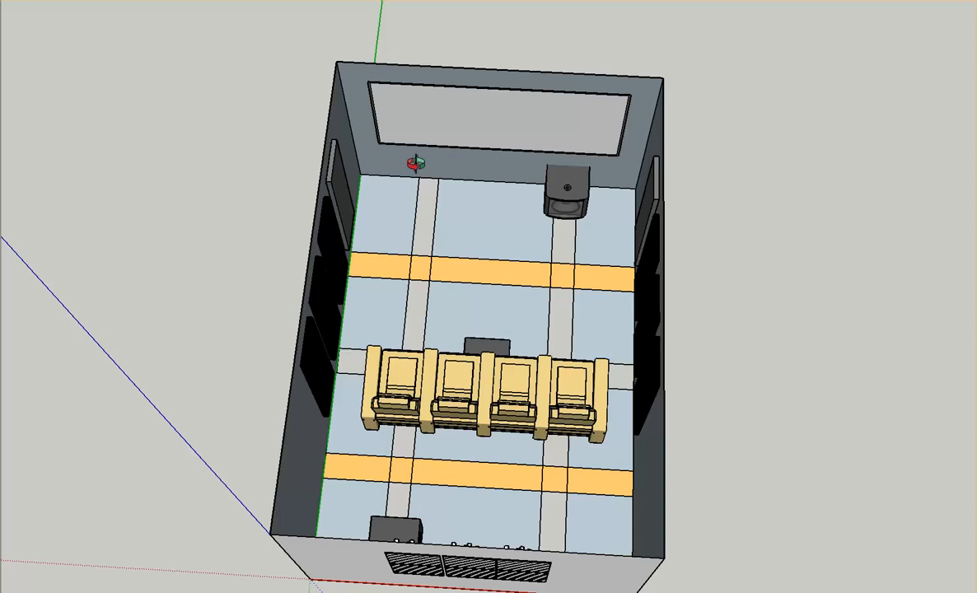
pyautogui.moveTo(730, 234)
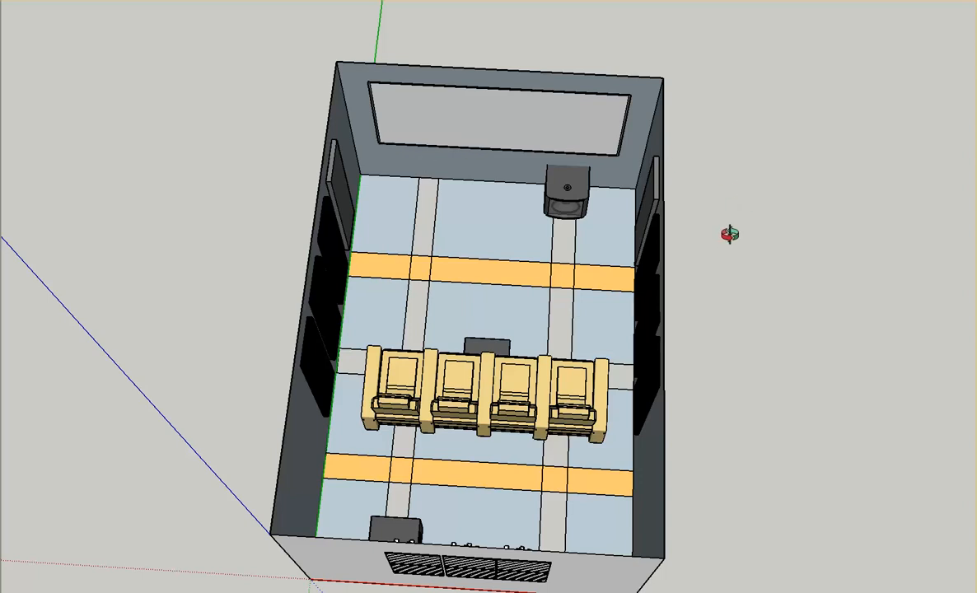
pyautogui.moveTo(547, 487)
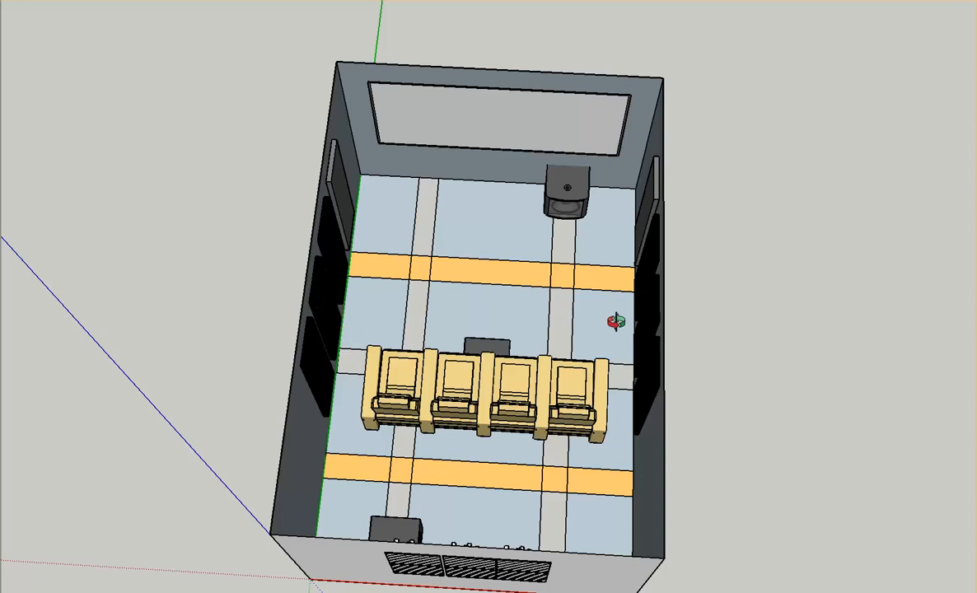
pyautogui.moveTo(478, 536)
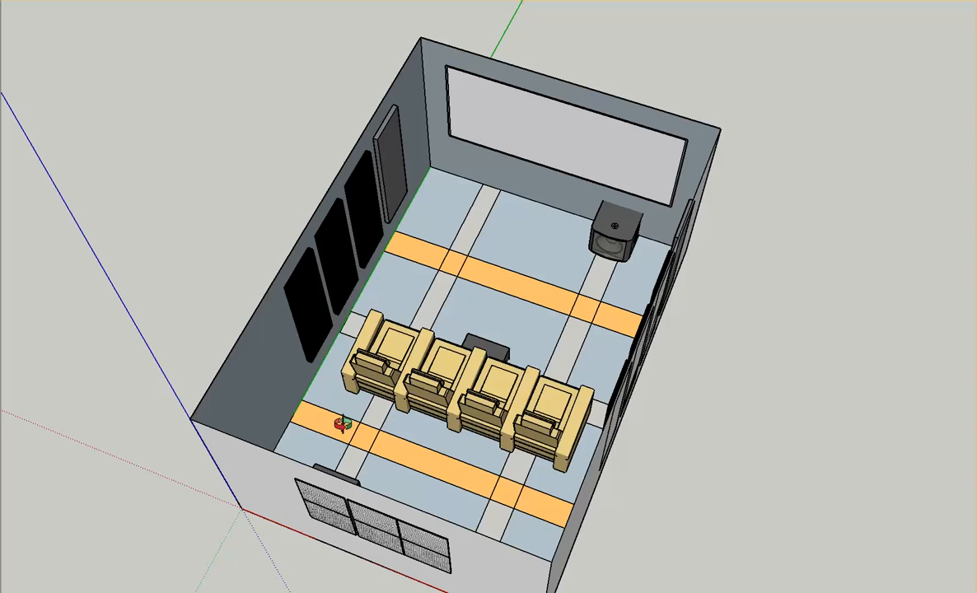
pyautogui.moveTo(379, 218)
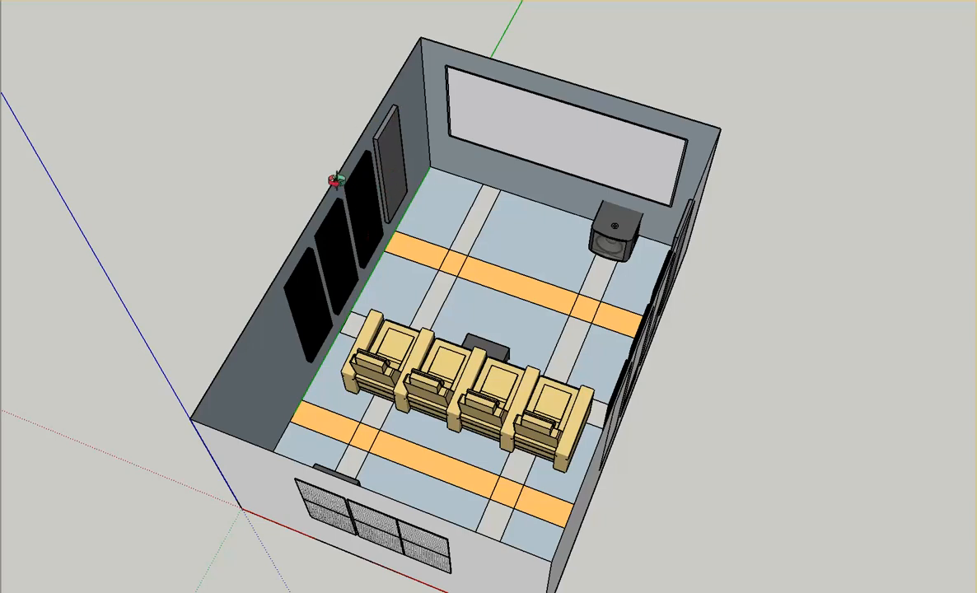
pyautogui.moveTo(313, 293)
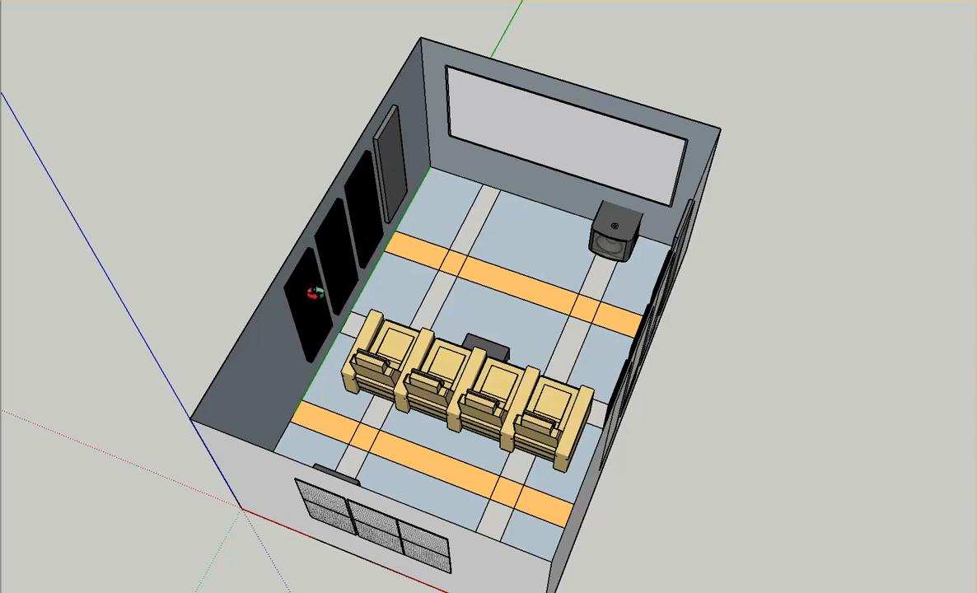
pyautogui.moveTo(602, 402)
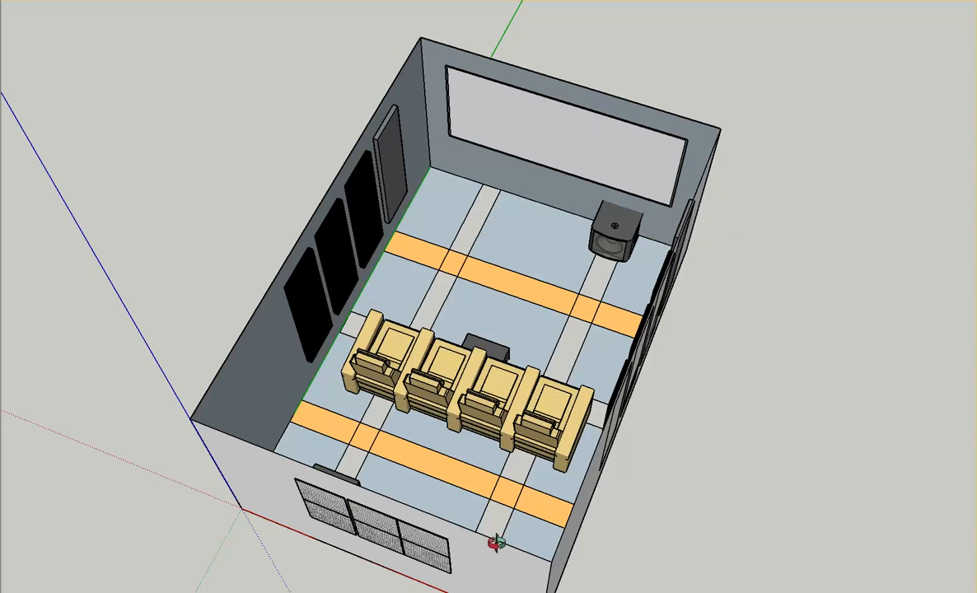
pyautogui.moveTo(335, 265)
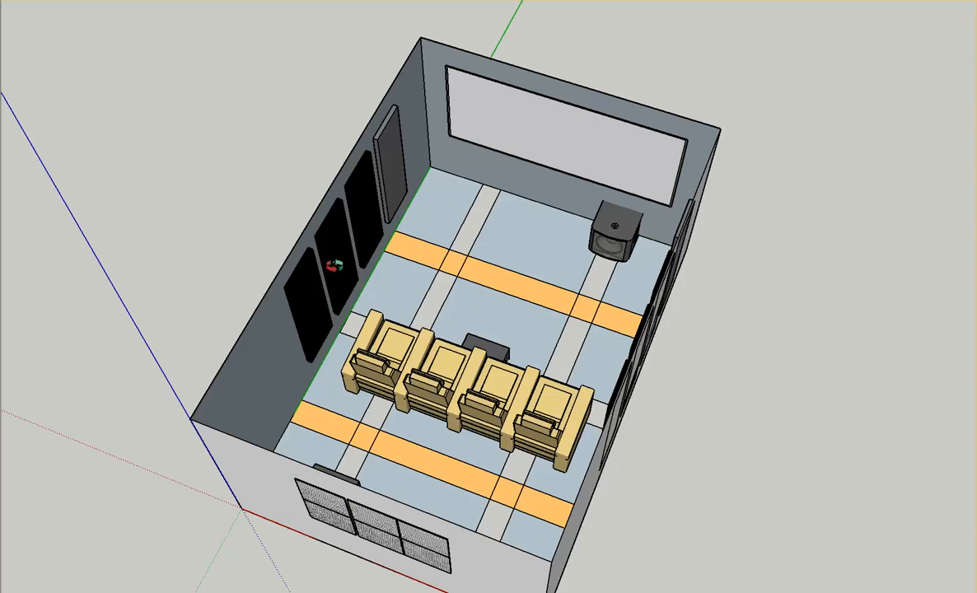